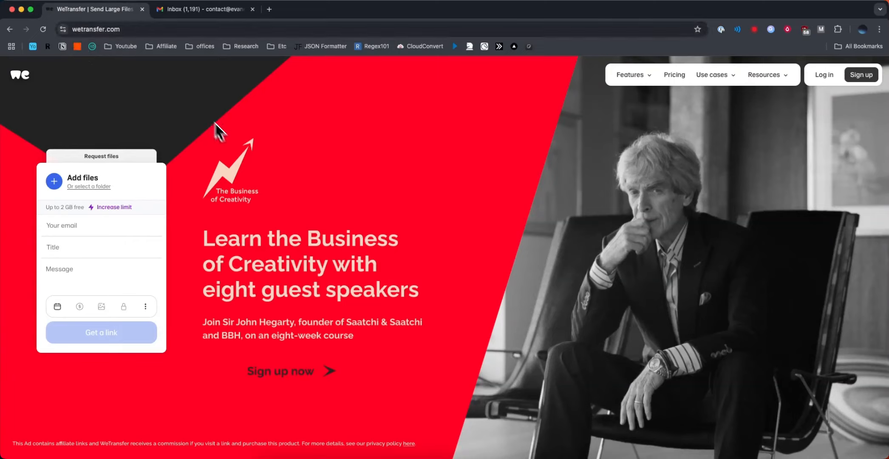
mouse_move(228, 144)
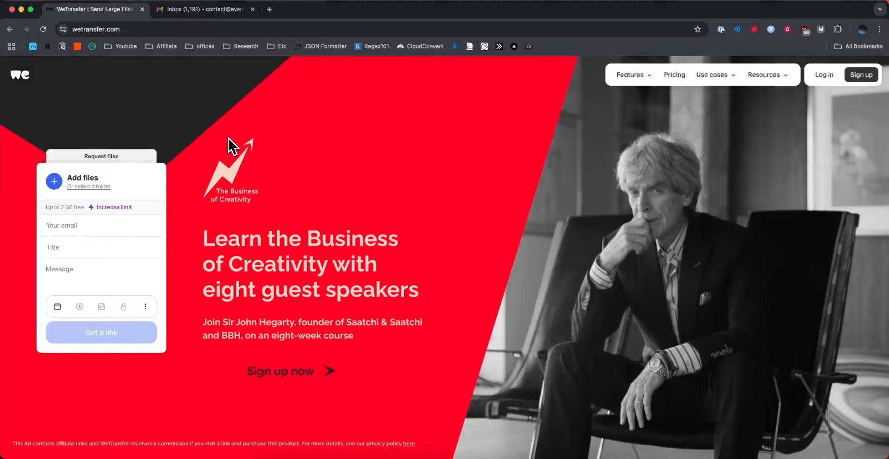
mouse_move(149, 174)
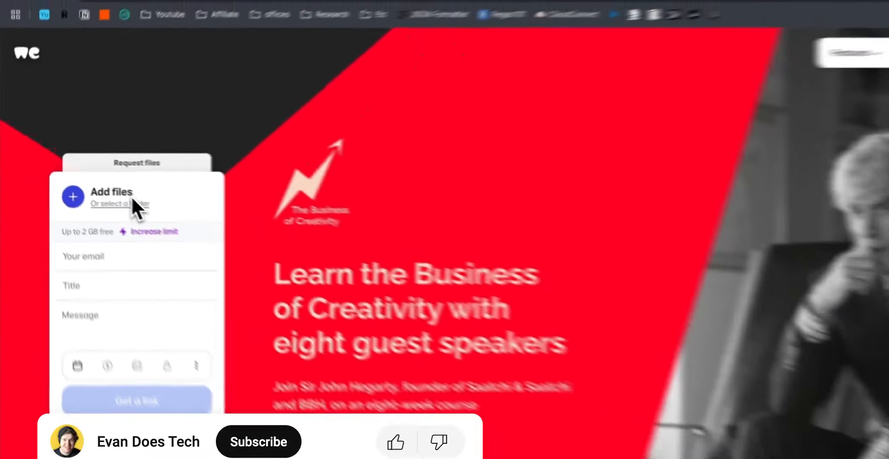
left_click(121, 204)
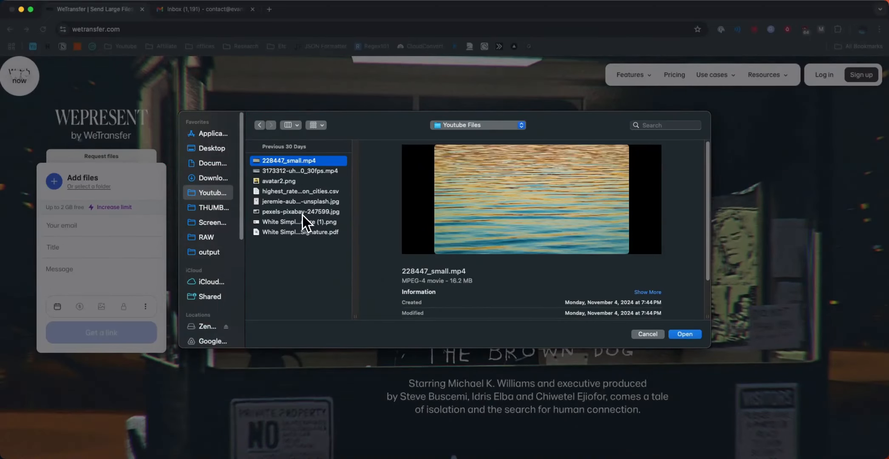
left_click(301, 212)
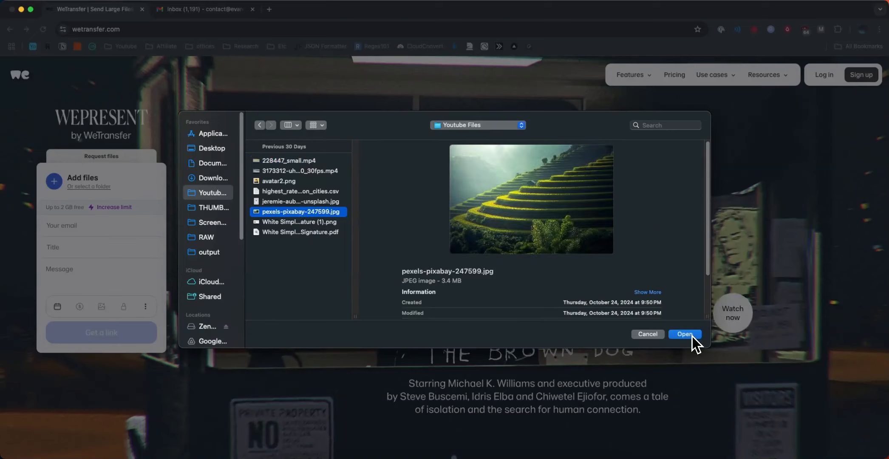
left_click(685, 334)
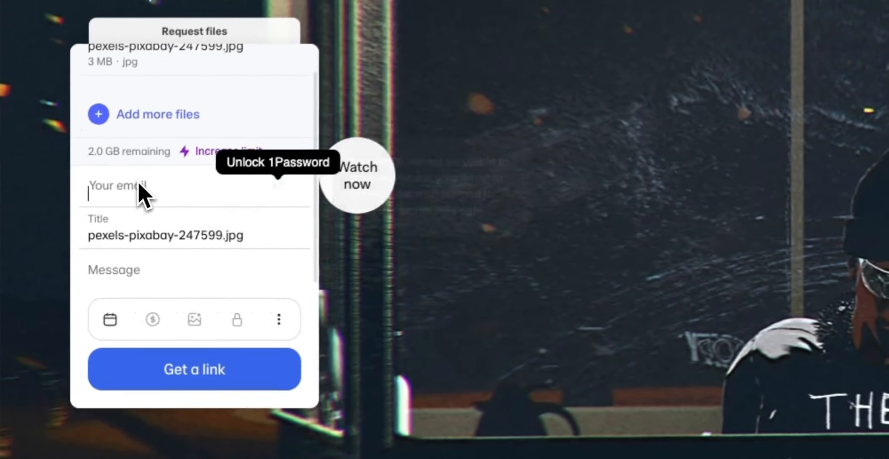
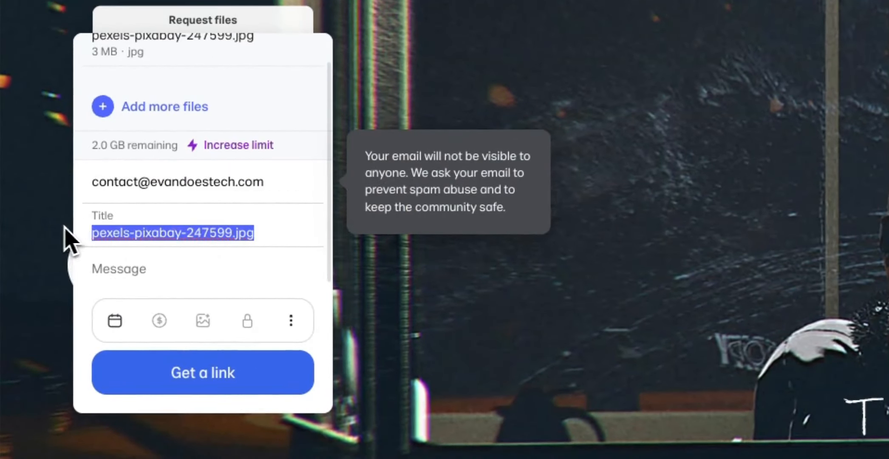
mouse_move(82, 262)
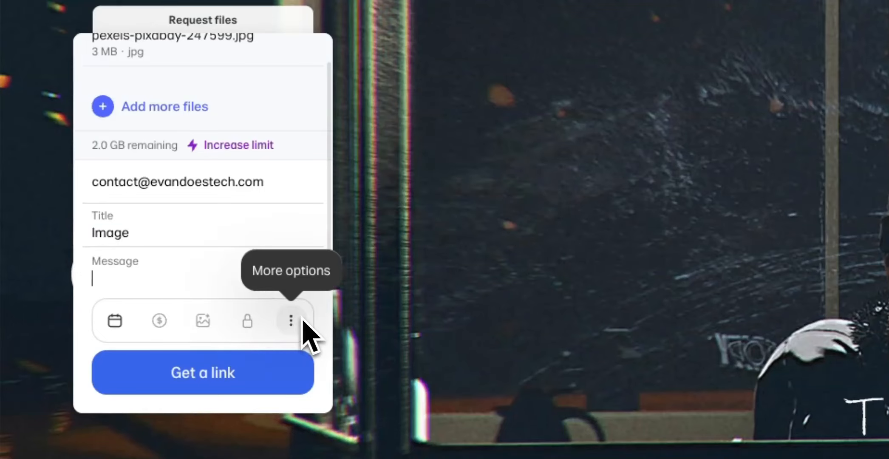
- Switch the transfer from a link to Send email in the settings
left_click(289, 320)
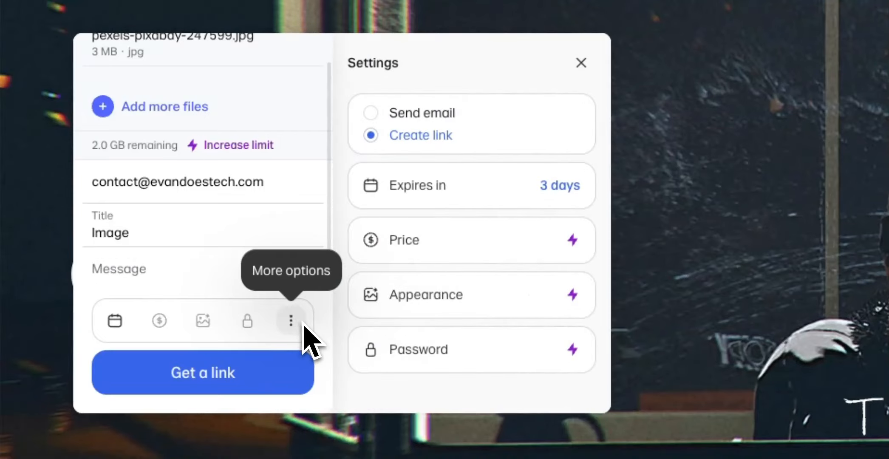
mouse_move(434, 119)
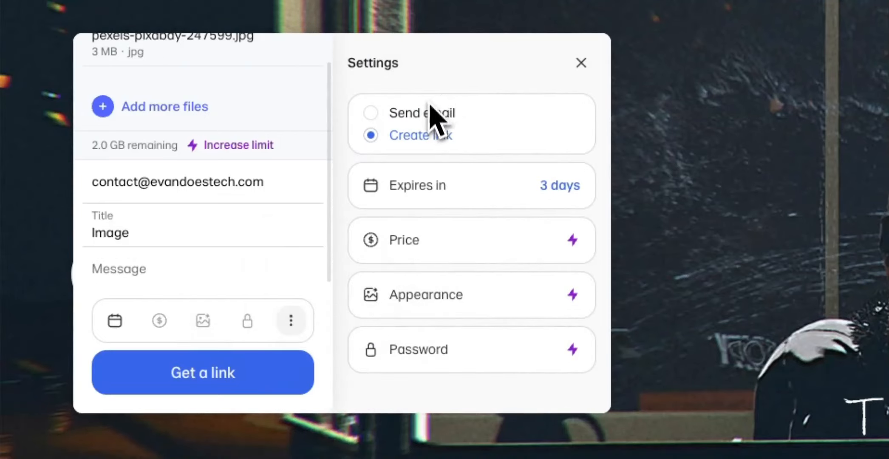
mouse_move(427, 157)
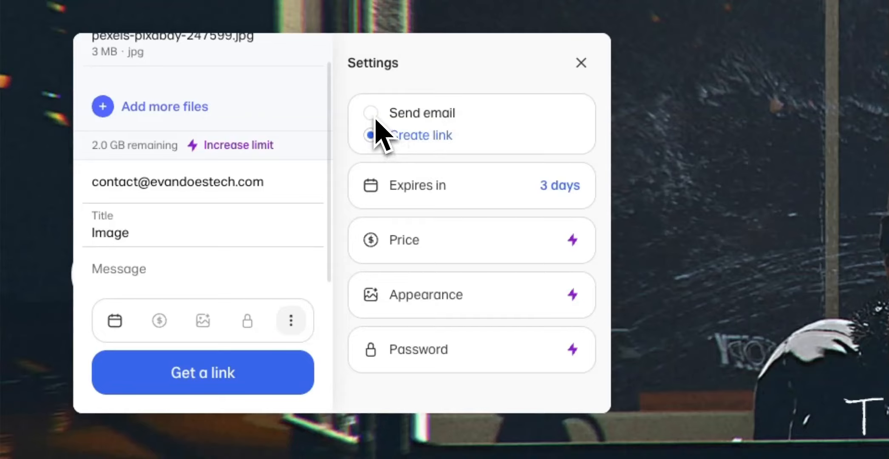
left_click(370, 113)
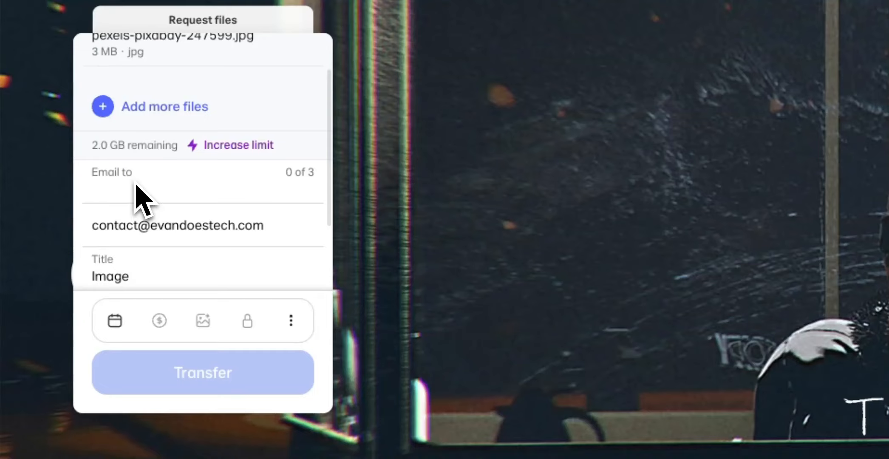
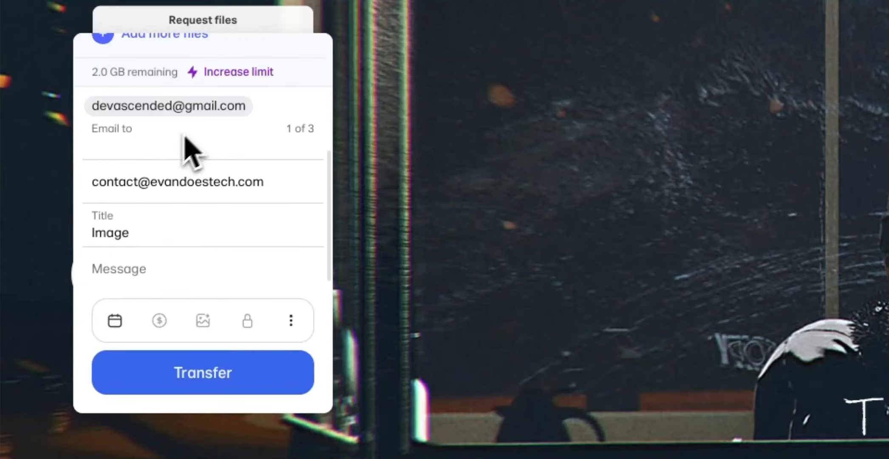
mouse_move(161, 162)
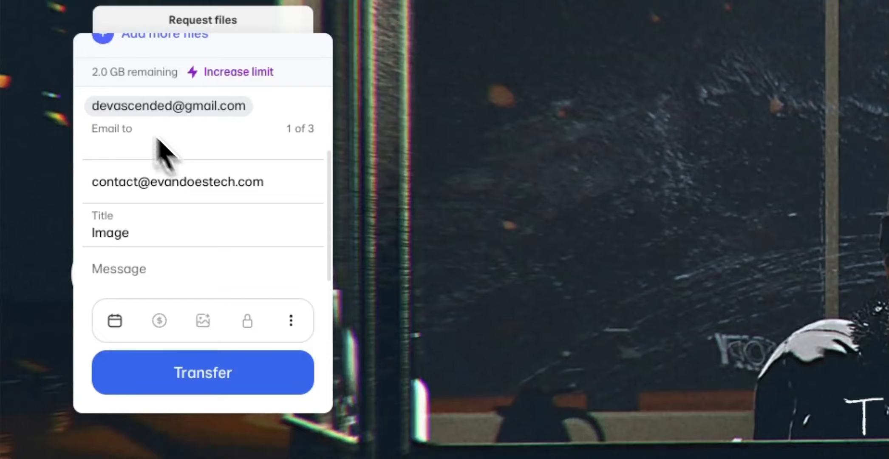
mouse_move(170, 296)
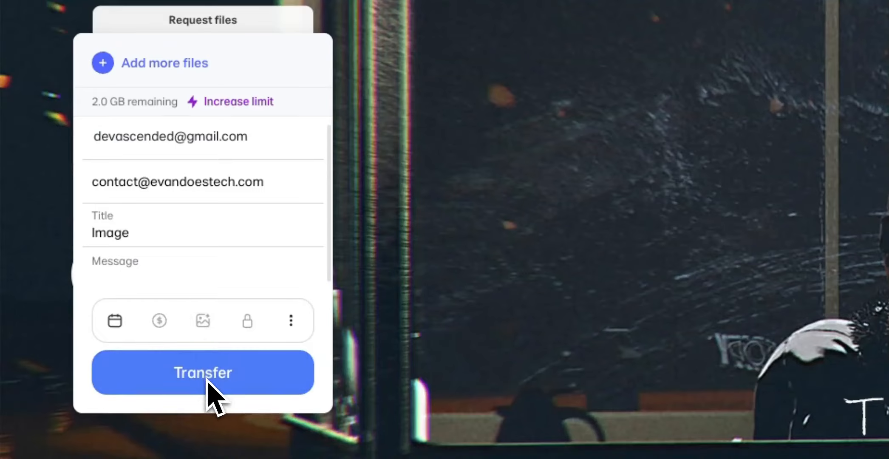
left_click(202, 372)
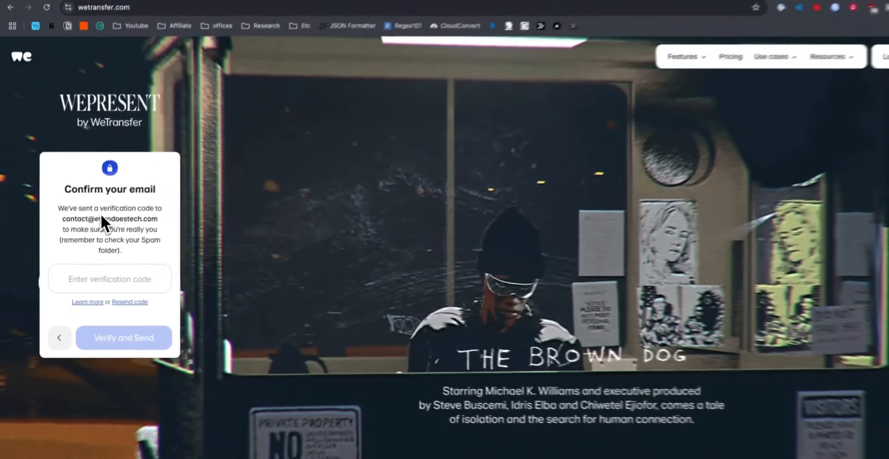
left_click(204, 10)
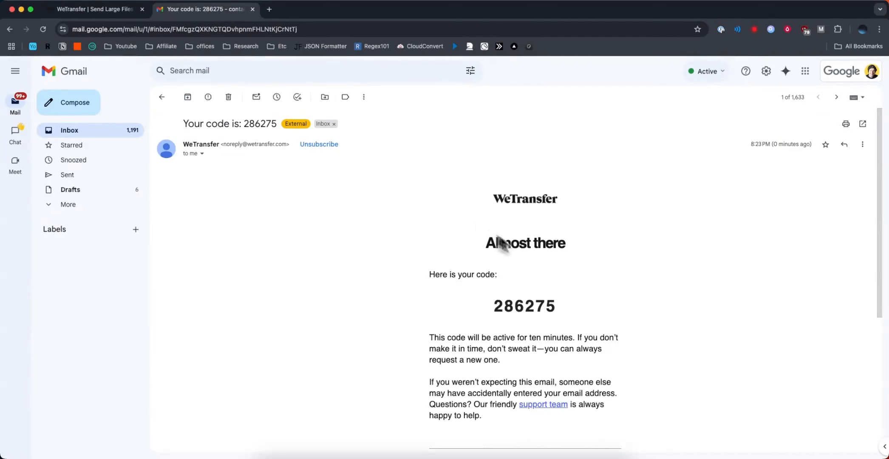
left_click(98, 9)
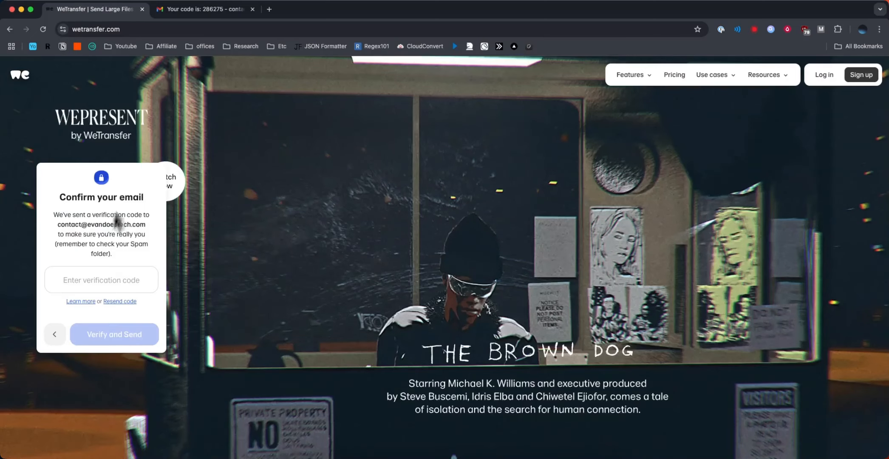
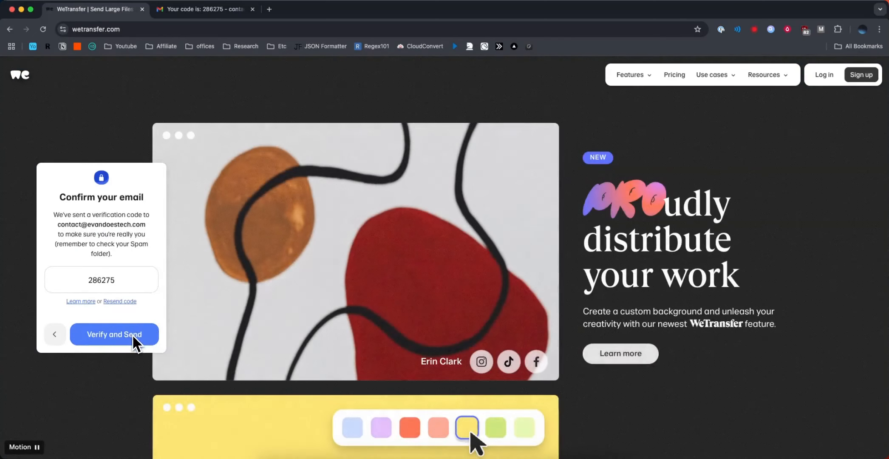
left_click(114, 335)
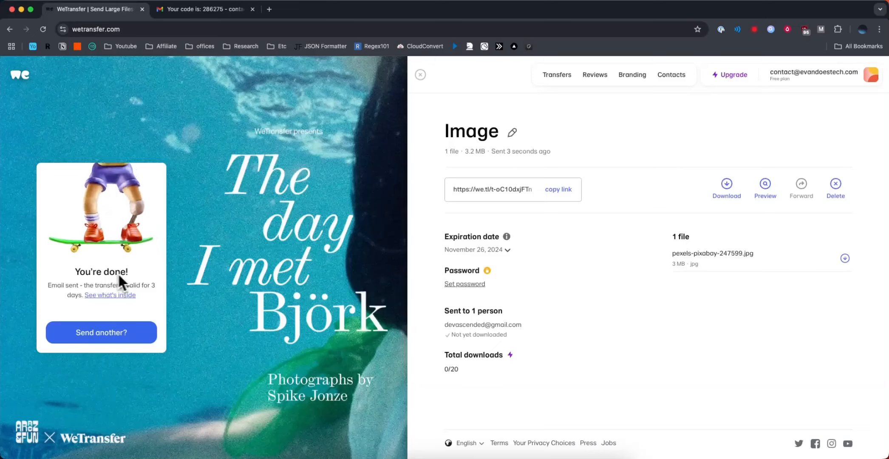
mouse_move(123, 299)
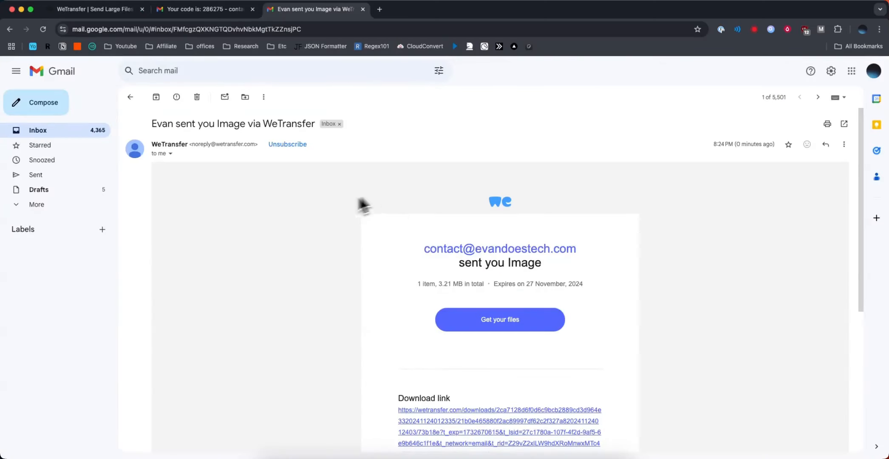
mouse_move(364, 199)
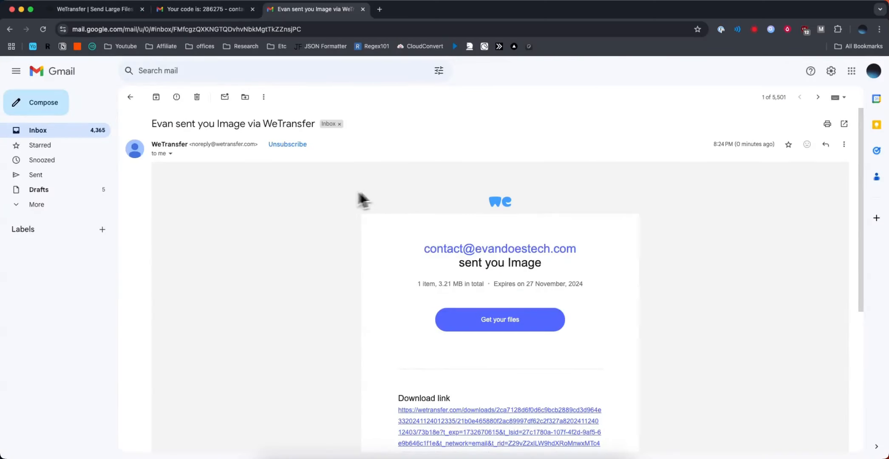
- Scroll the 'Evan sent you Image' email down to the Get your files button
scroll("down", 3)
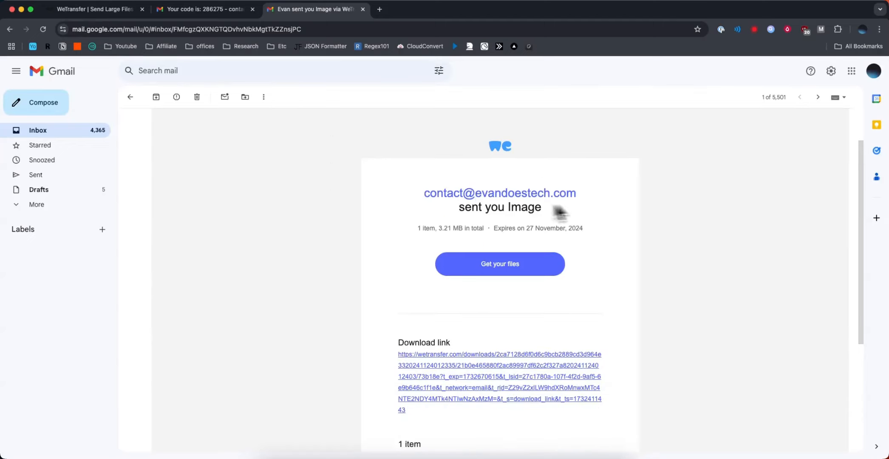
mouse_move(519, 201)
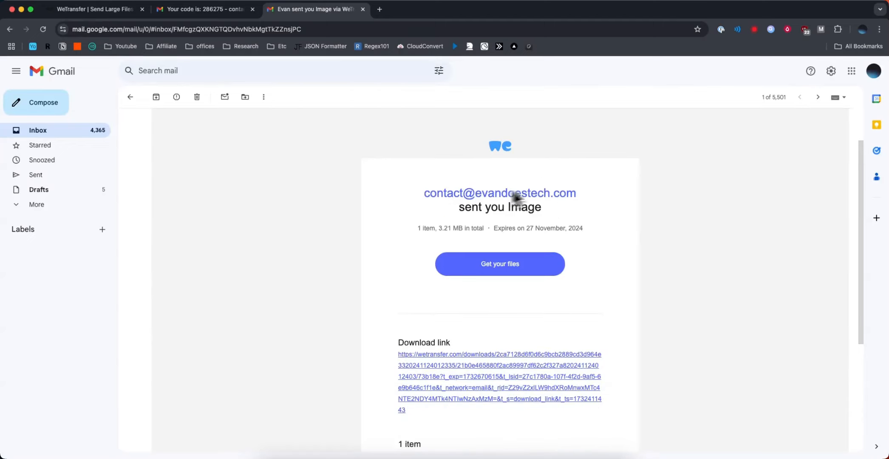
mouse_move(569, 217)
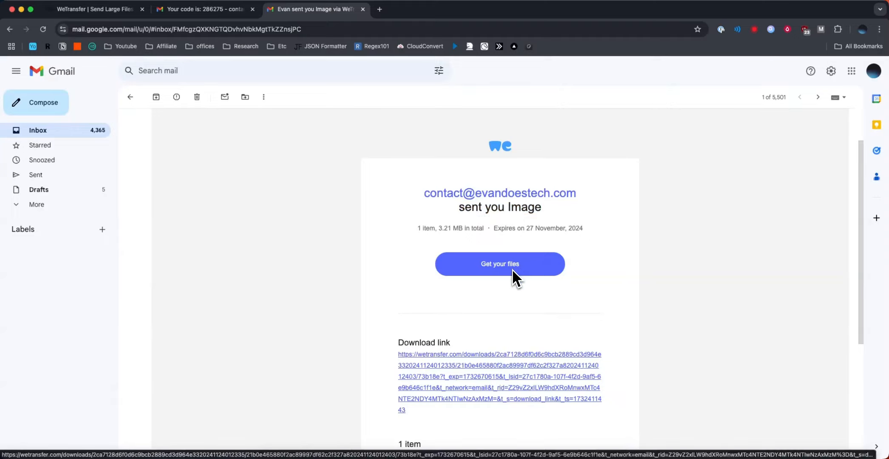
- Follow Get your files and download pexels-pixabay-247599.jpg from the WeTransfer page
left_click(499, 264)
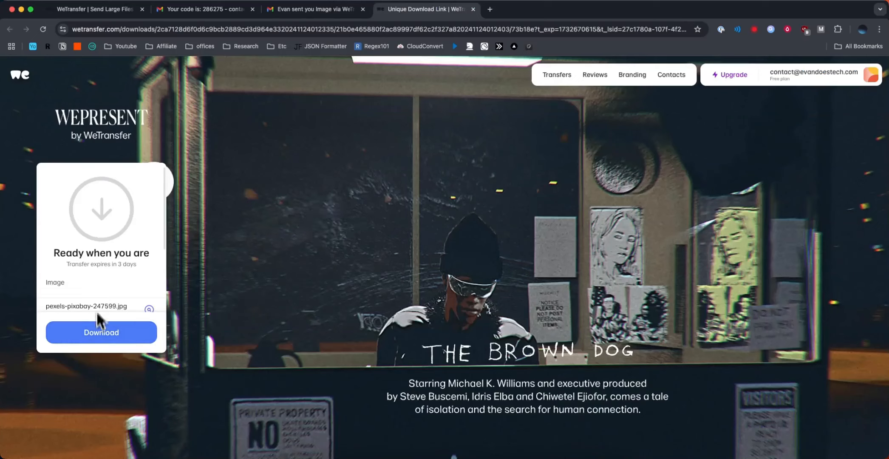
left_click(101, 332)
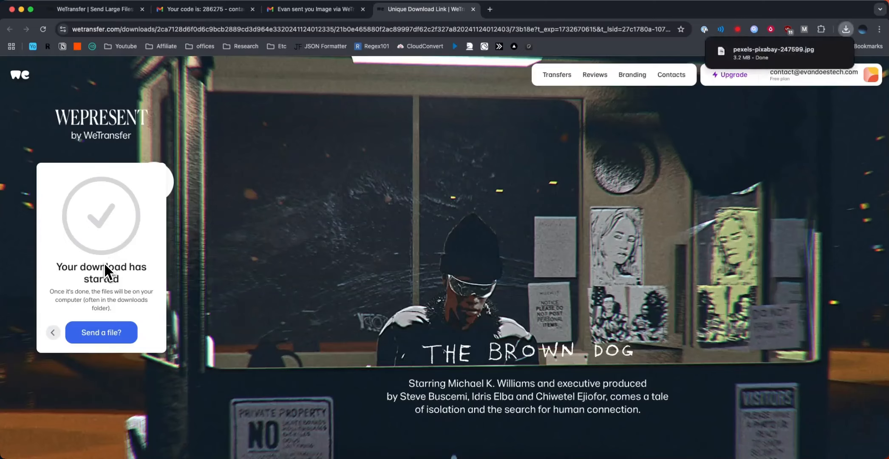
mouse_move(377, 147)
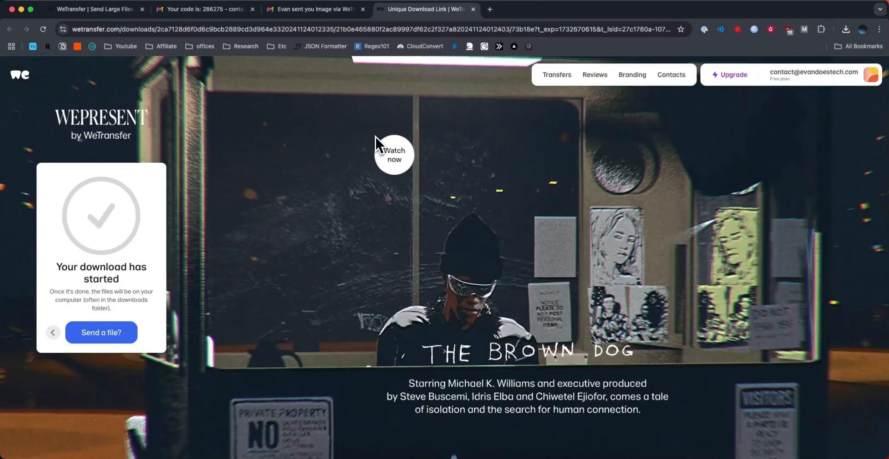